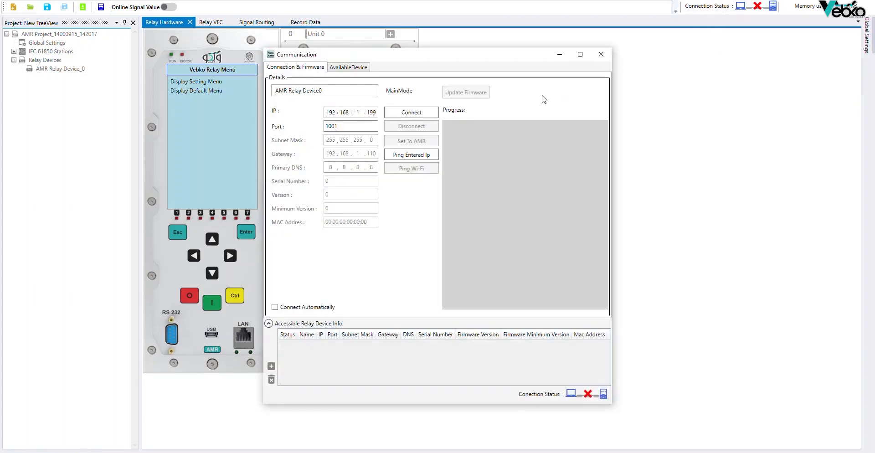
# Connect to the relay and read its hardware configuration, confirming the password and prompts
pyautogui.click(411, 112)
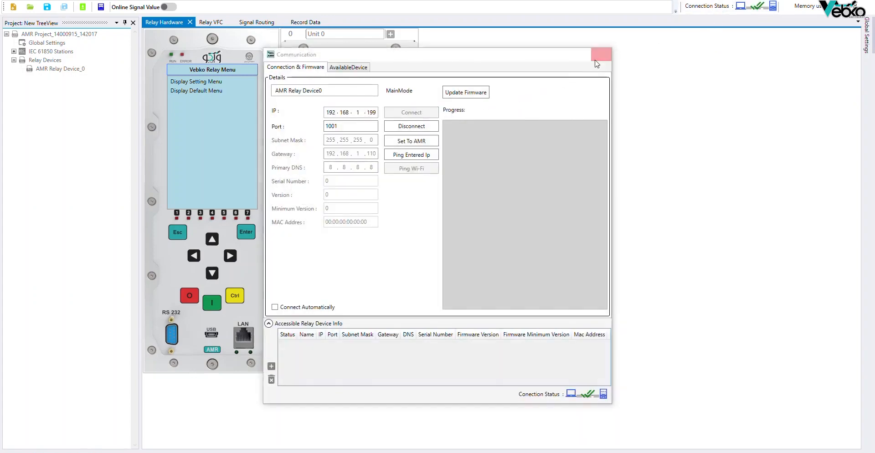
pyautogui.click(602, 54)
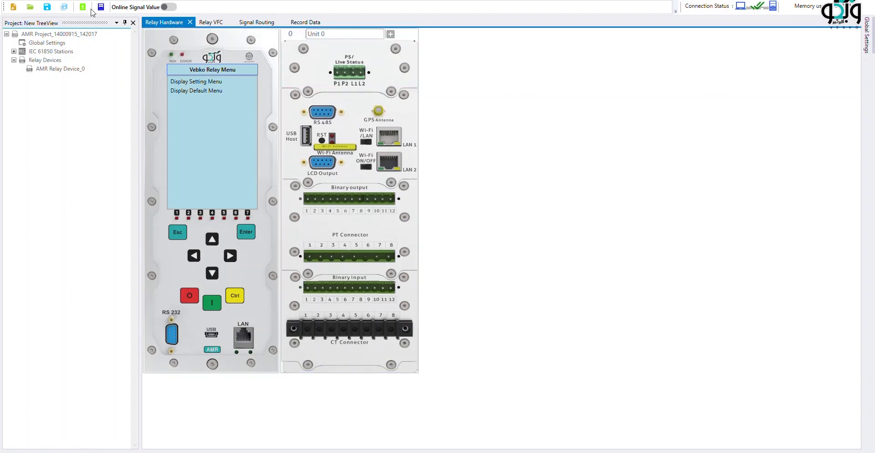
pyautogui.click(82, 6)
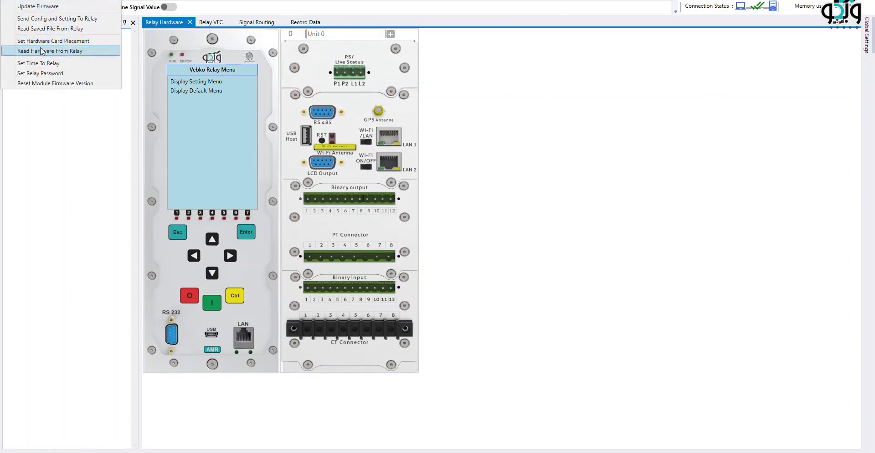
pyautogui.click(50, 51)
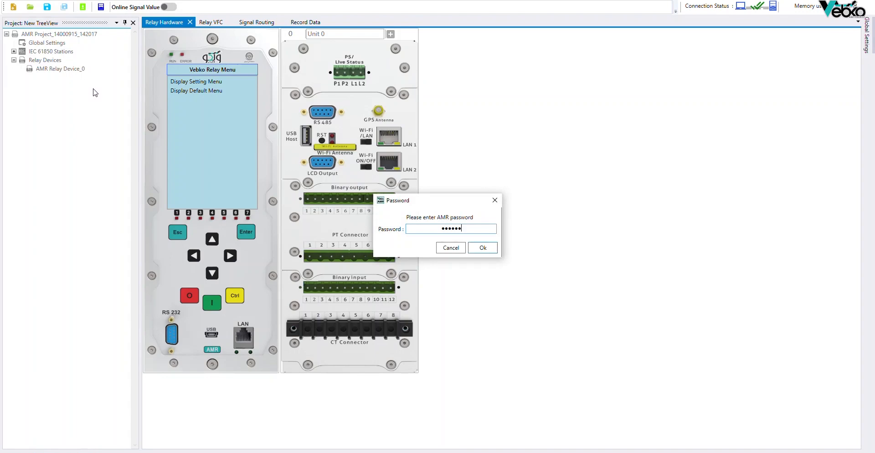
pyautogui.click(482, 247)
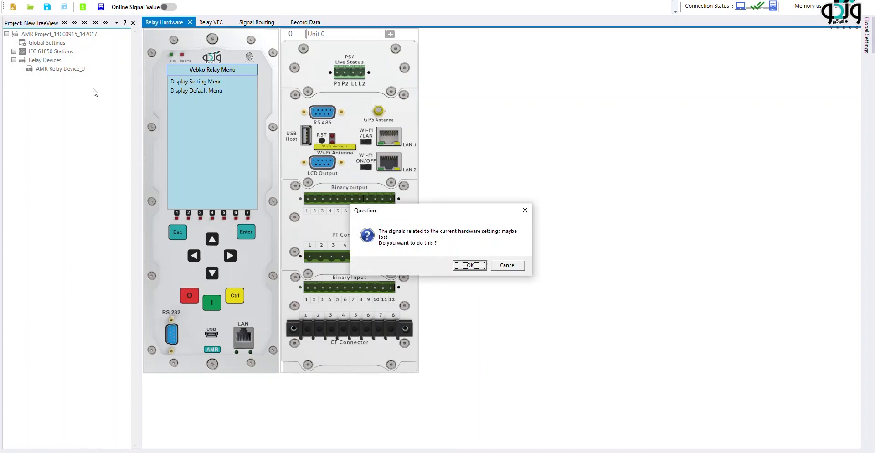
pyautogui.click(470, 265)
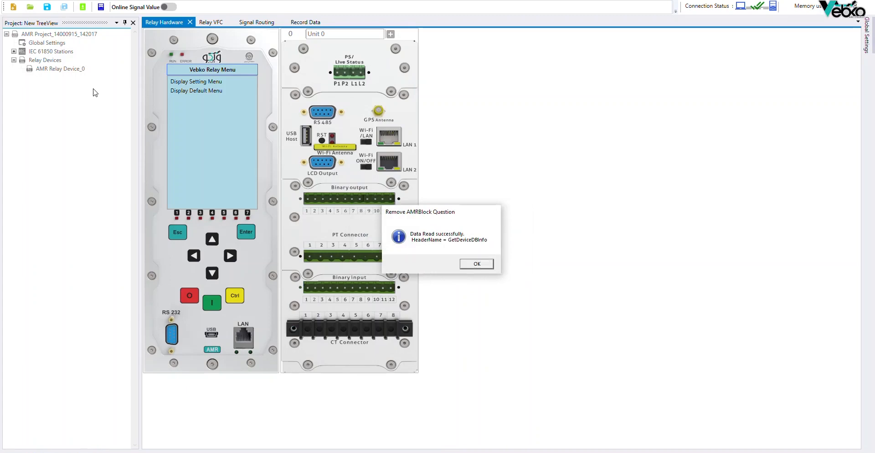
pyautogui.click(476, 264)
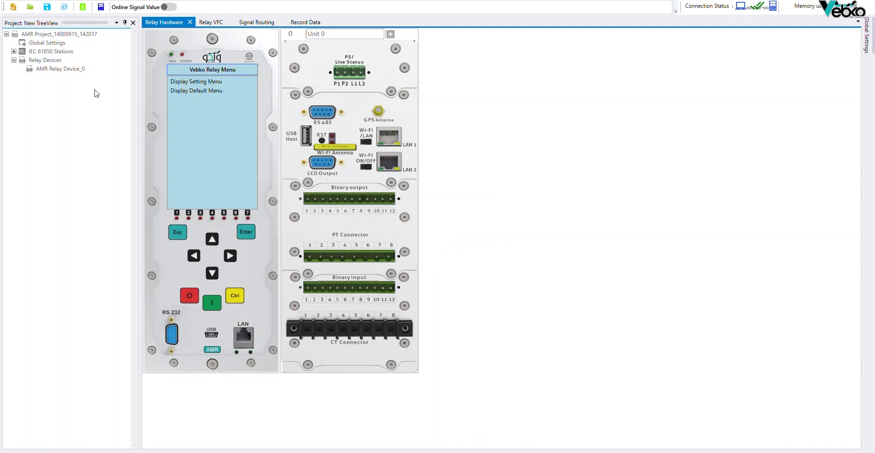
pyautogui.moveTo(98, 97)
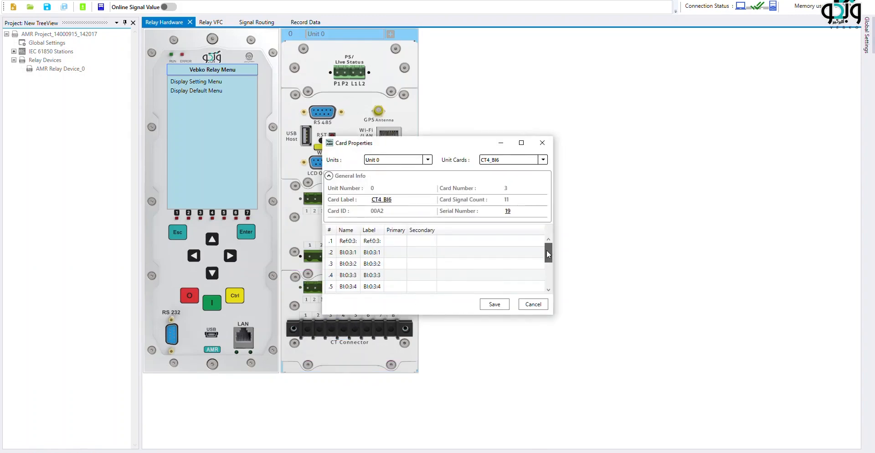
pyautogui.scroll(-3)
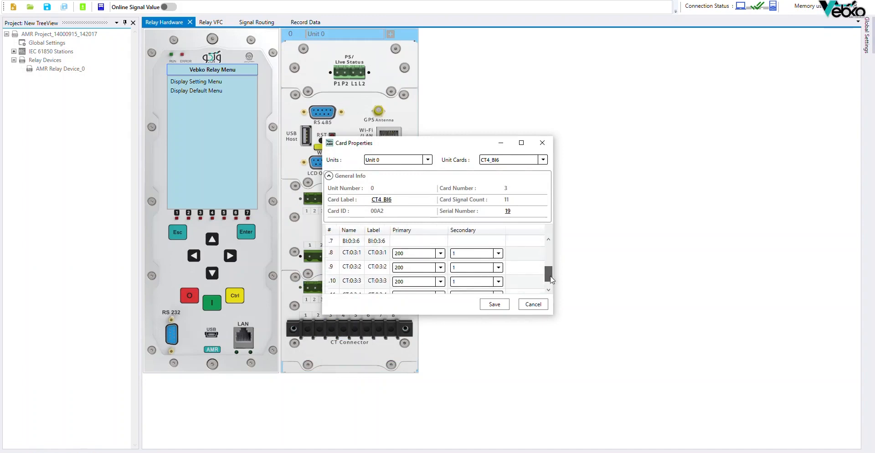
pyautogui.scroll(-3)
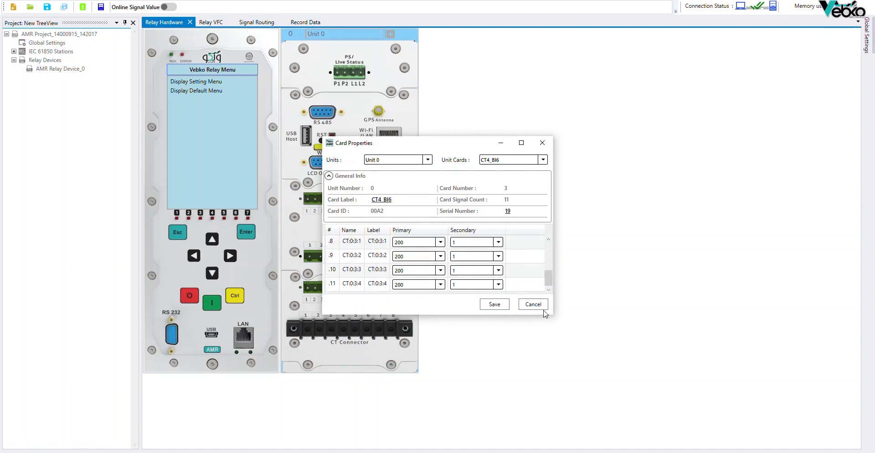
pyautogui.click(540, 160)
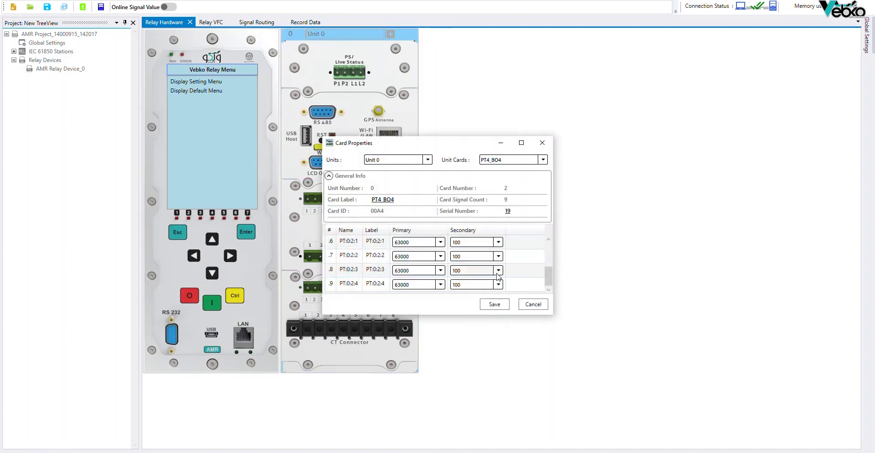
pyautogui.click(532, 304)
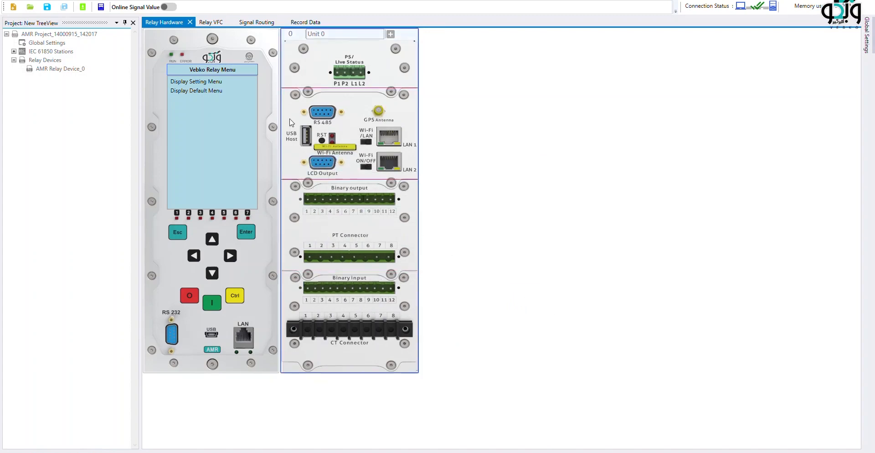
# Show the NS46 function block diagram on the Relay VFC tab
pyautogui.click(211, 22)
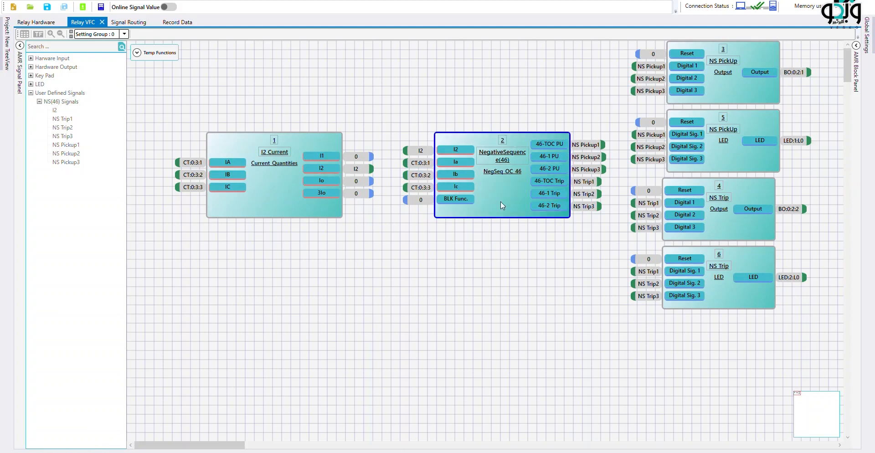
# Review the NegSeq OC 46 block's pickup and time settings
pyautogui.rightClick(502, 205)
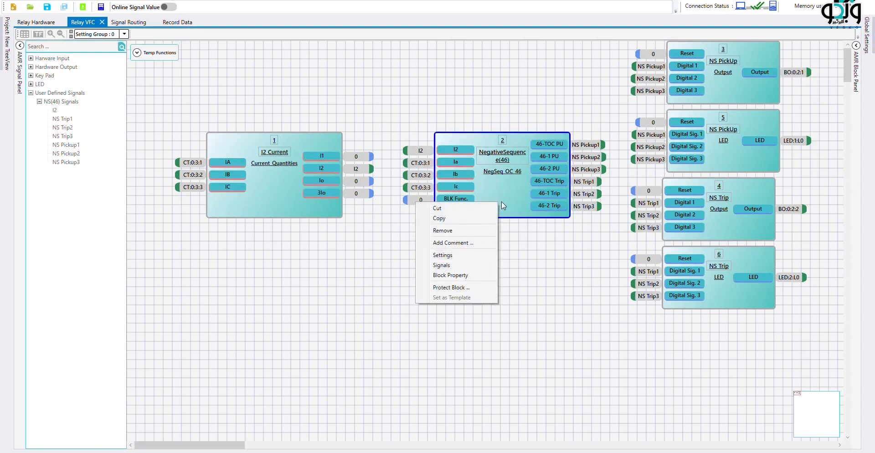
pyautogui.click(508, 205)
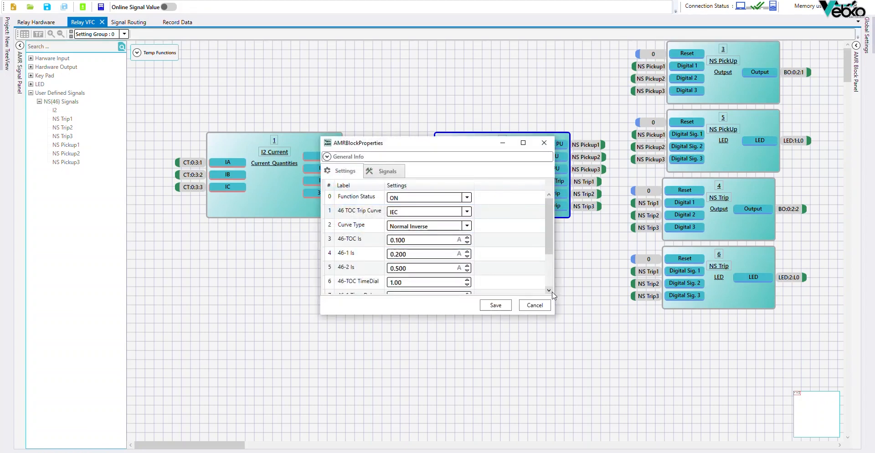
pyautogui.scroll(-3)
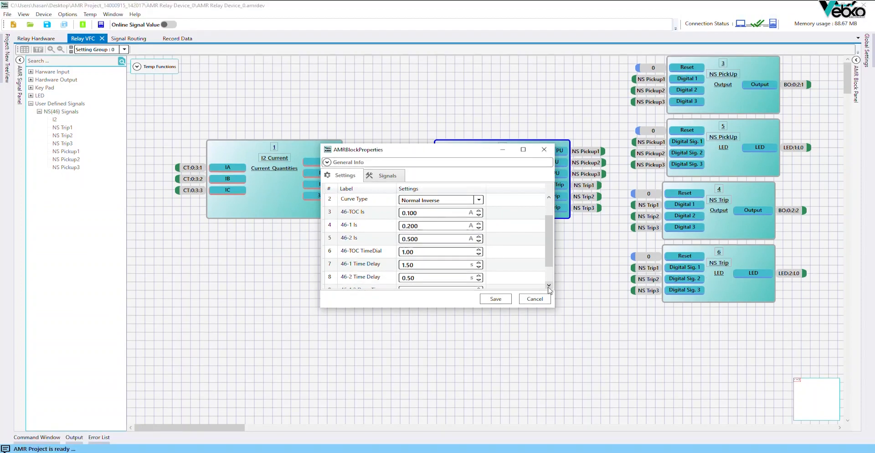
pyautogui.click(534, 299)
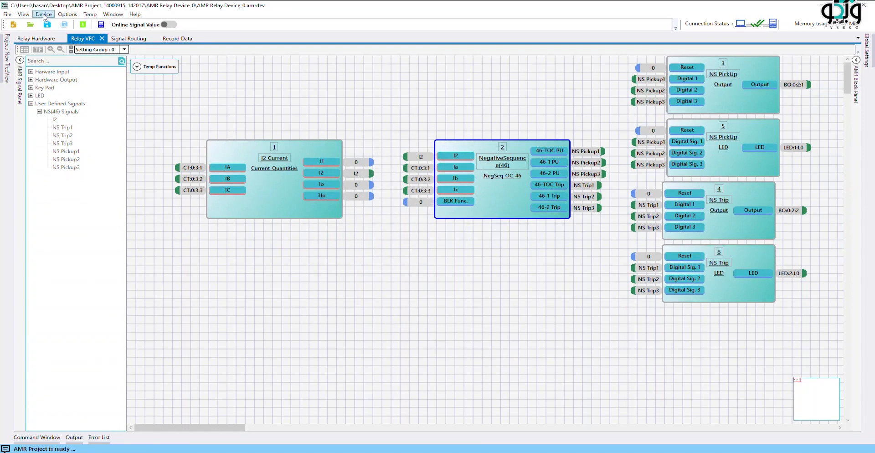
# Send the configuration and settings to the relay using the password
pyautogui.click(44, 14)
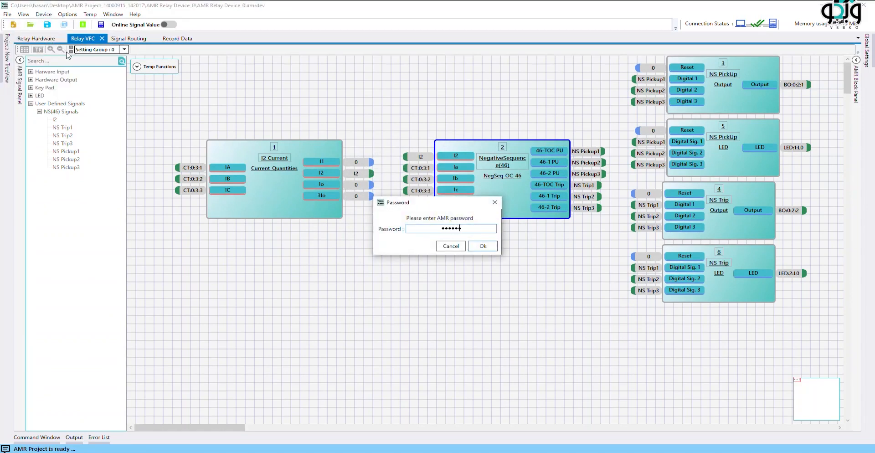
pyautogui.click(482, 246)
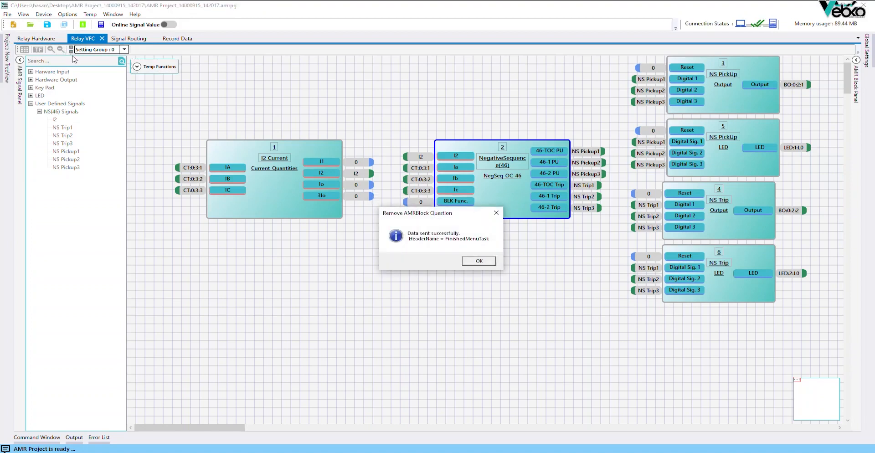
pyautogui.click(477, 260)
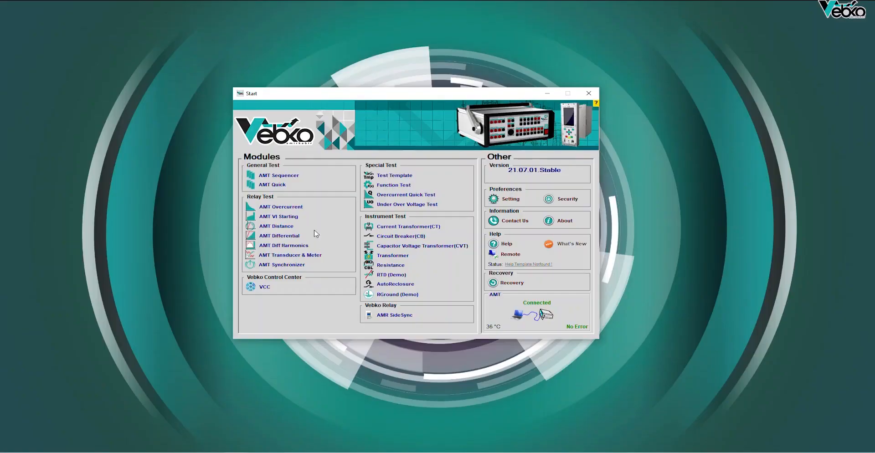
# Launch AMT Overcurrent from the Relay Test section of the AMPro Start window
pyautogui.click(280, 206)
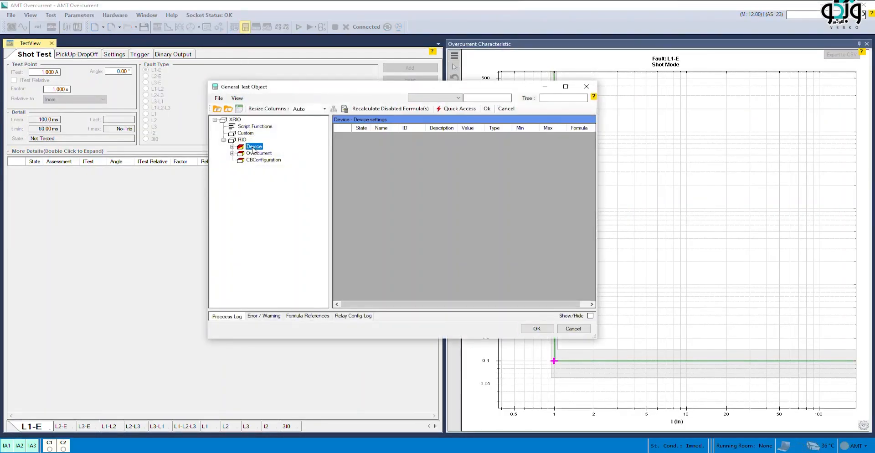
# Replace the default phase element with three negative-sequence elements, the first at 0.100 Iref pickup
pyautogui.doubleClick(254, 146)
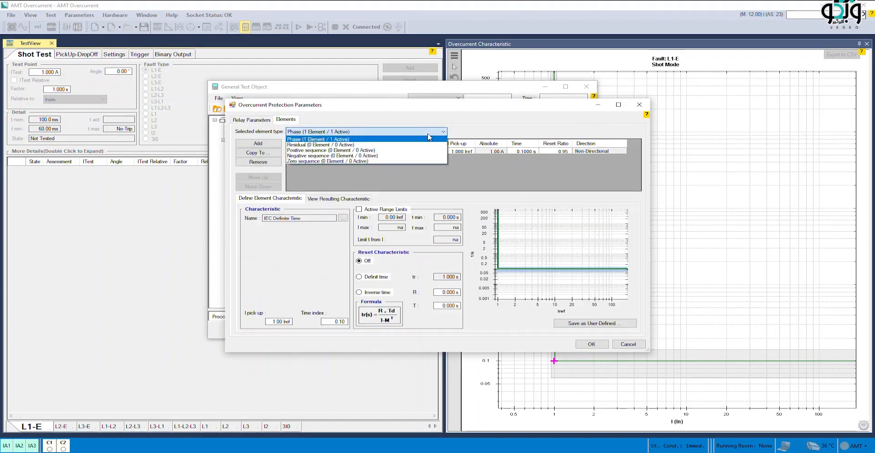
pyautogui.click(318, 139)
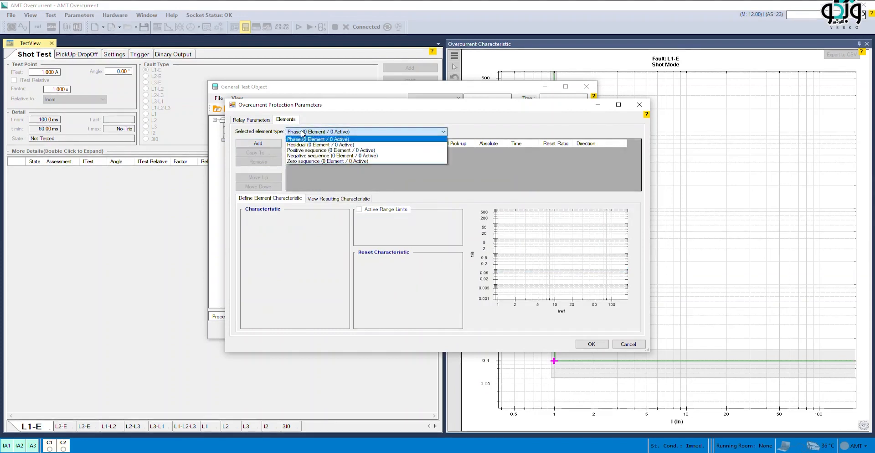
pyautogui.click(333, 155)
pyautogui.write('0.1')
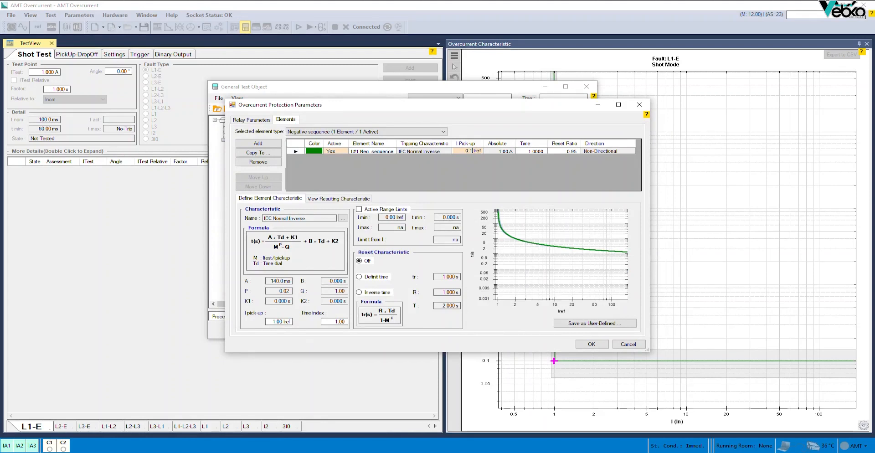
pyautogui.click(258, 143)
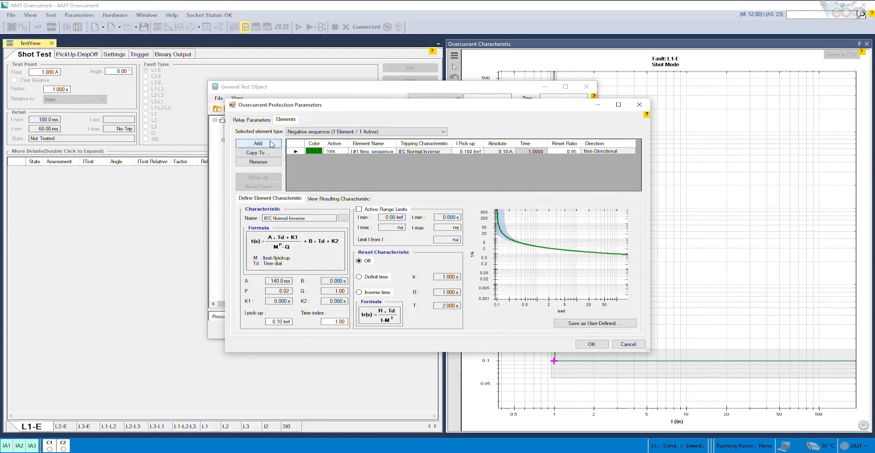
pyautogui.click(257, 144)
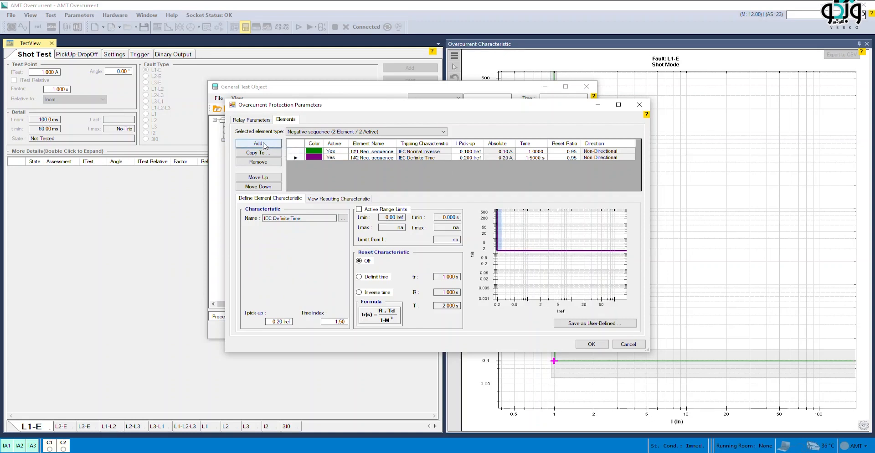
pyautogui.click(257, 144)
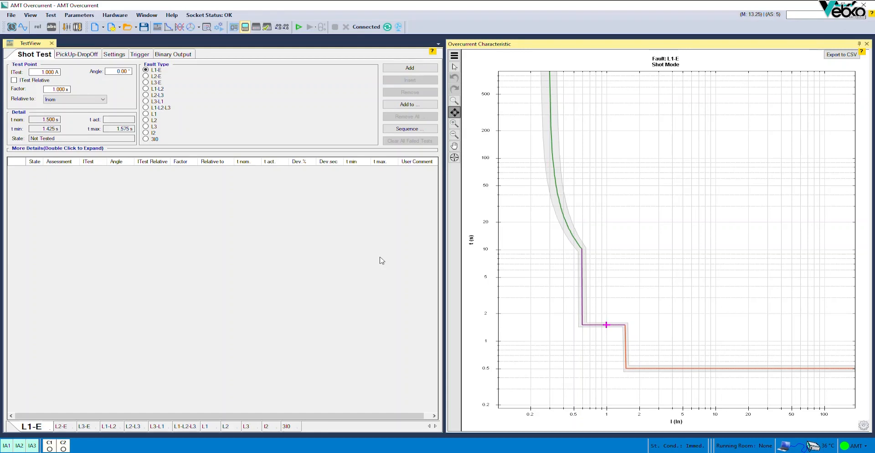
pyautogui.moveTo(379, 258)
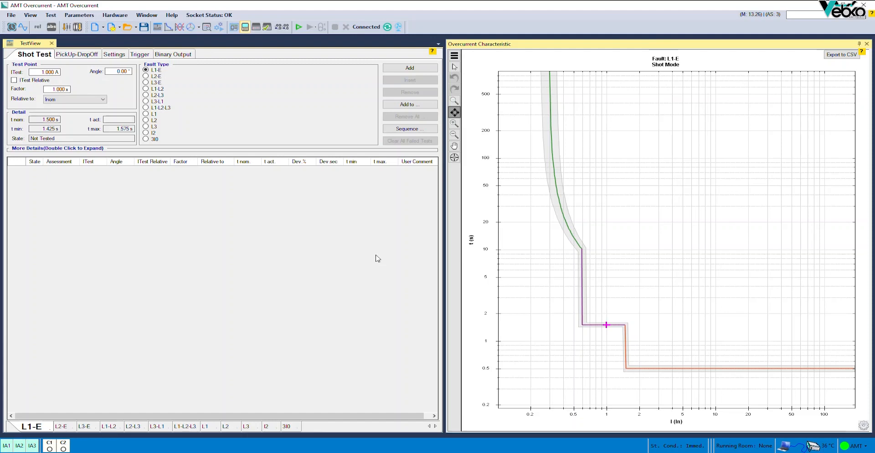
# Set the prefault time to 500 ms on the Settings tab
pyautogui.click(110, 55)
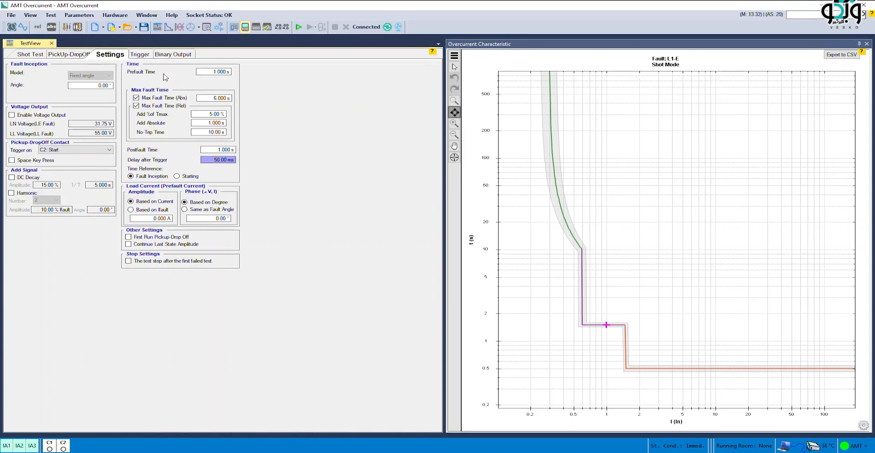
pyautogui.tripleClick(213, 72)
pyautogui.write('500')
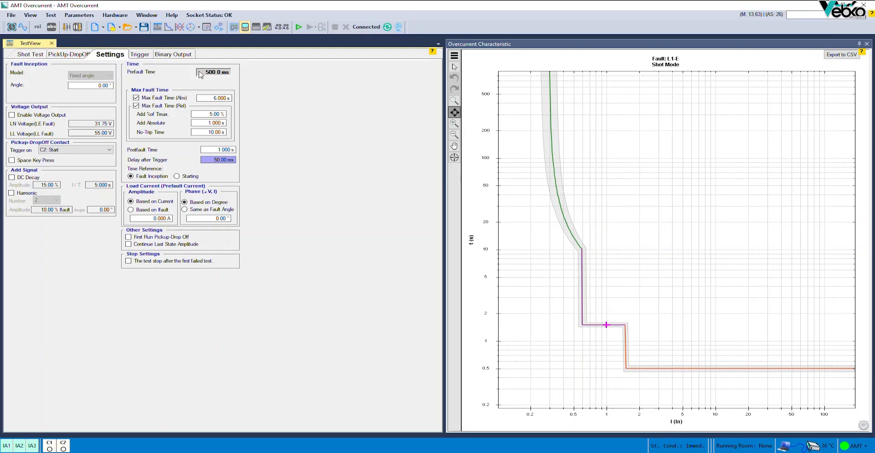
pyautogui.click(217, 149)
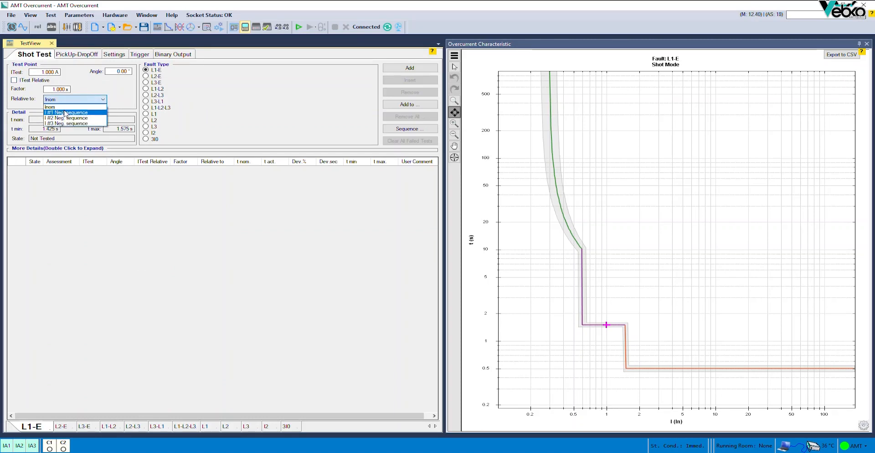
# Add I2 shot points relative to the first negative-sequence element, including 2x and 4x pickup
pyautogui.click(67, 112)
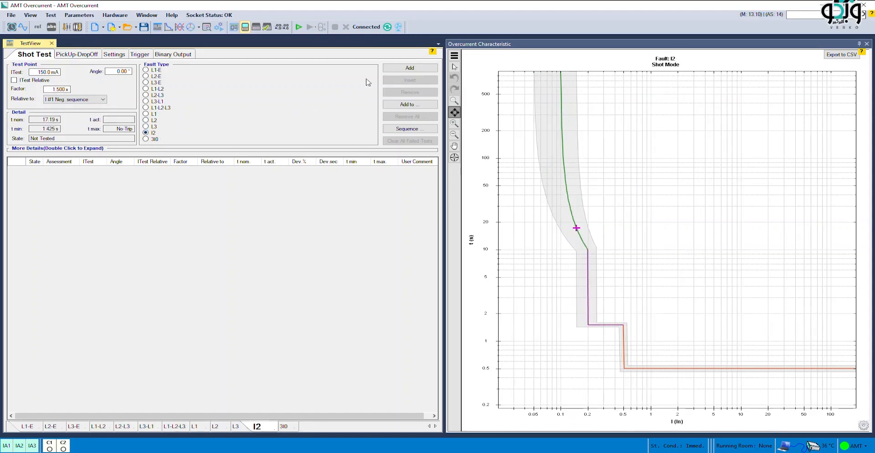
pyautogui.click(410, 67)
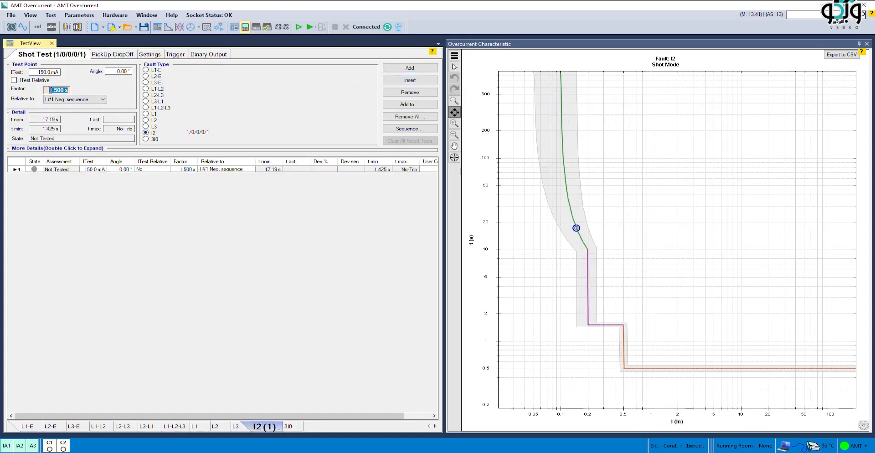
pyautogui.click(409, 68)
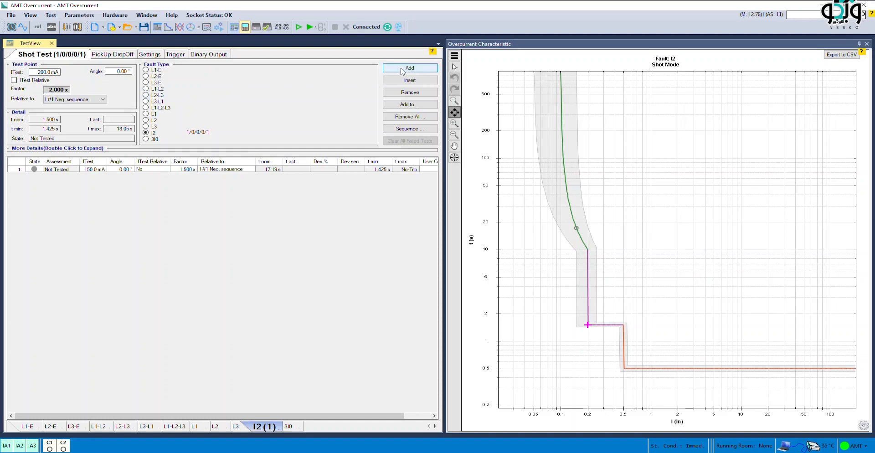
pyautogui.click(409, 67)
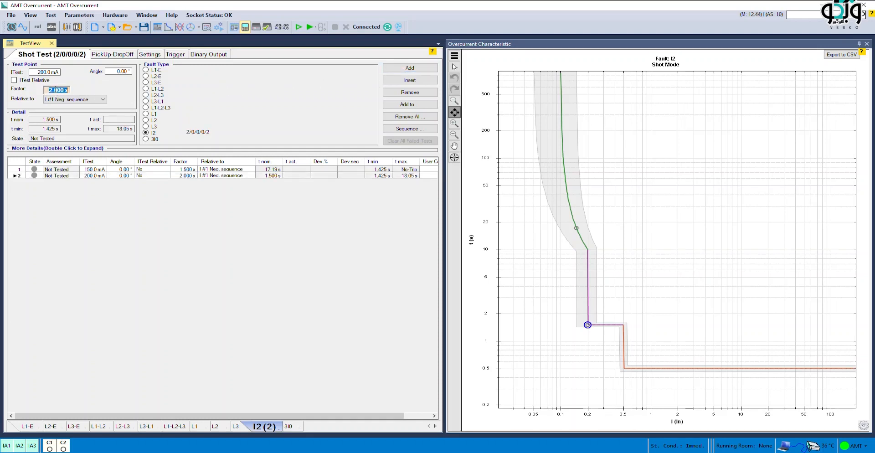
pyautogui.click(410, 68)
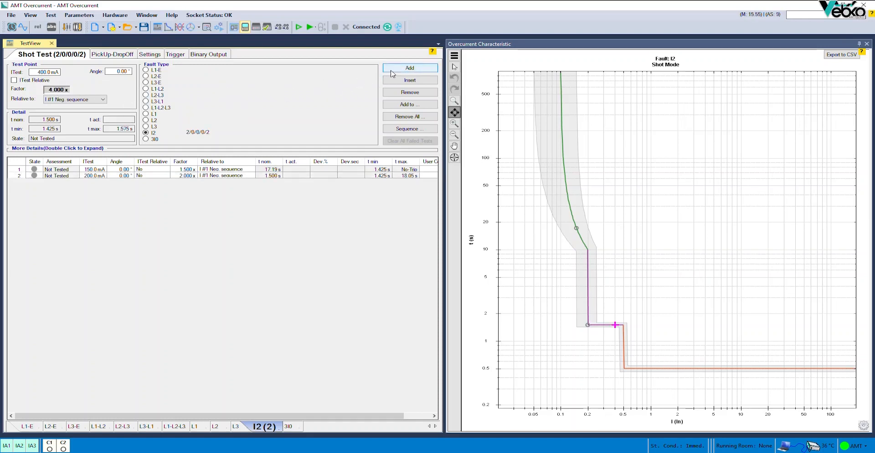
pyautogui.click(409, 67)
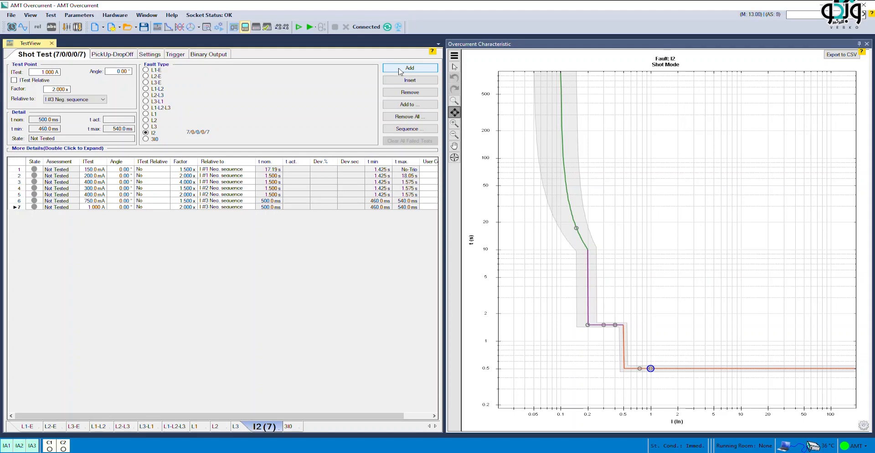
pyautogui.click(409, 68)
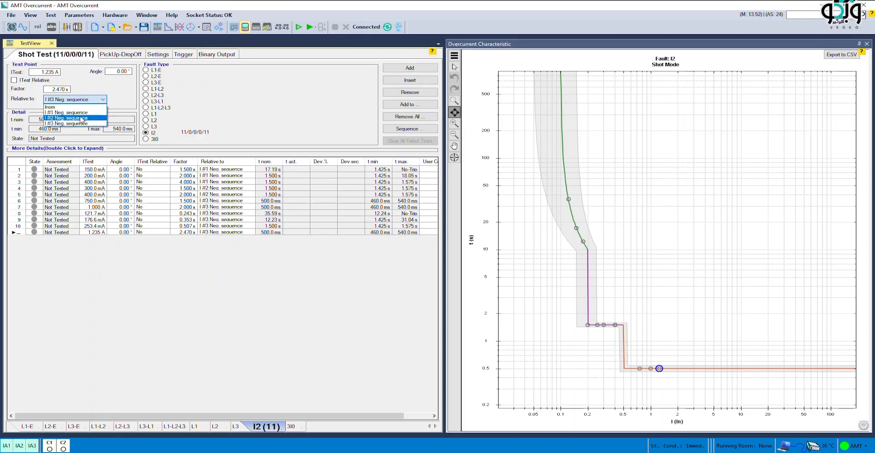
# Add a 550 mA shot point against the second negative-sequence element and start testing
pyautogui.click(67, 119)
pyautogui.write('1.100')
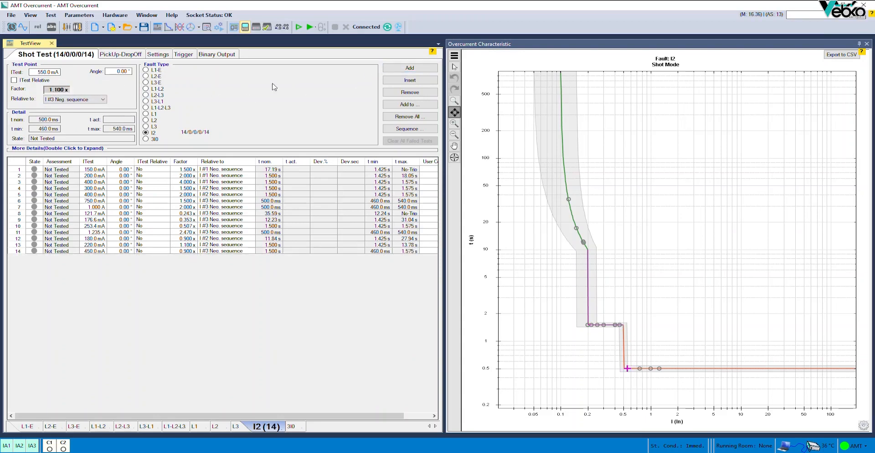
pyautogui.click(409, 68)
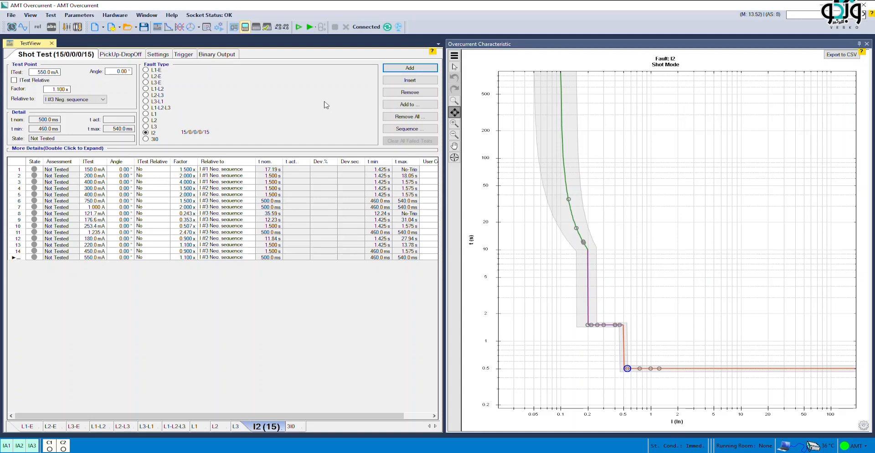
pyautogui.click(158, 54)
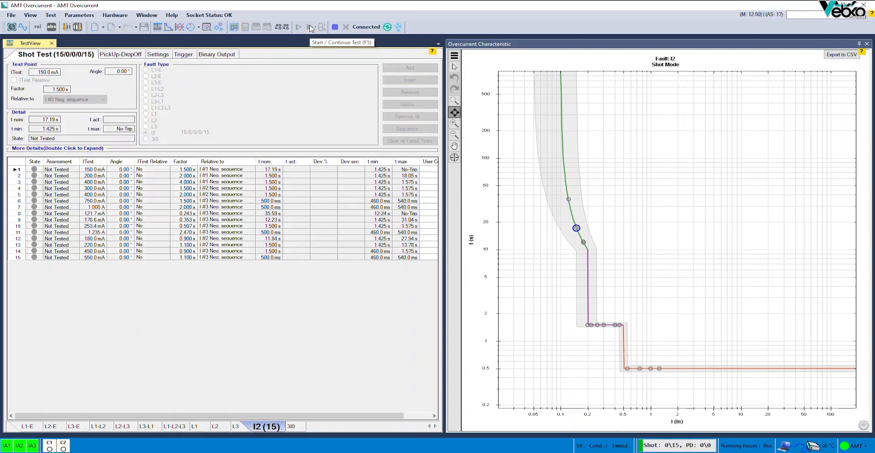
# Run the I2 shot test until fourteen points pass, then view the Settings tab
pyautogui.click(299, 27)
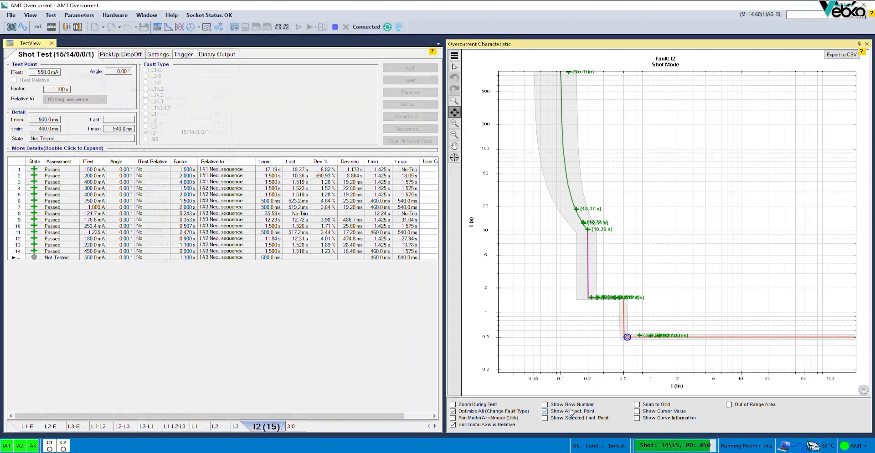
pyautogui.click(110, 54)
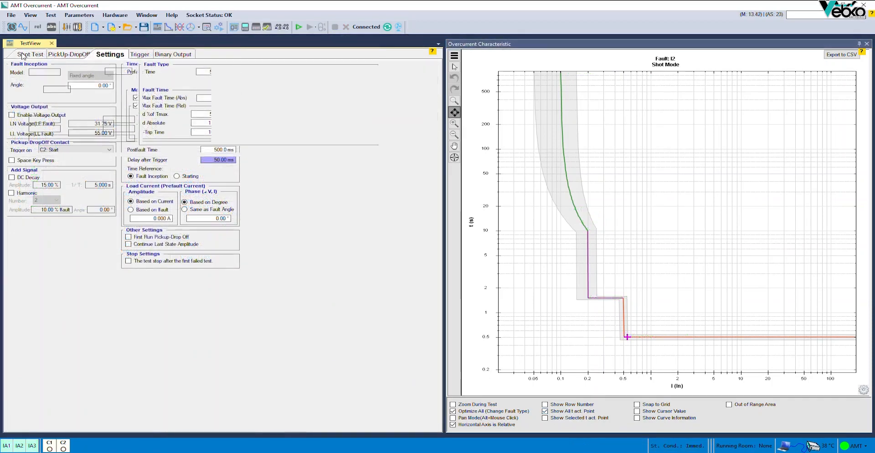
# Set Max Fault Time (Abs) to 40 s, keeping C2: Start as the trigger
pyautogui.click(33, 54)
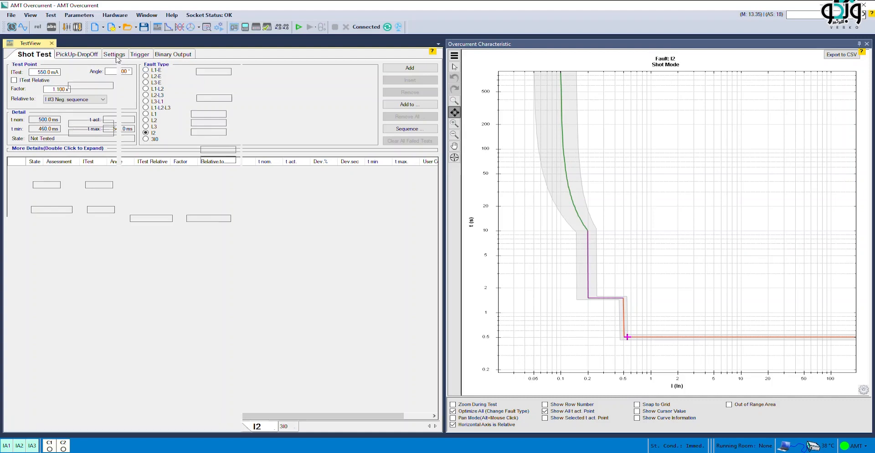
pyautogui.click(114, 54)
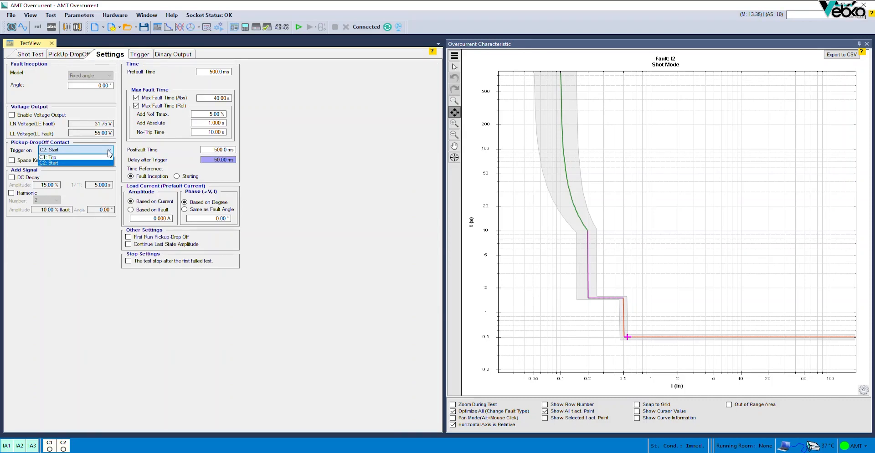
pyautogui.click(48, 162)
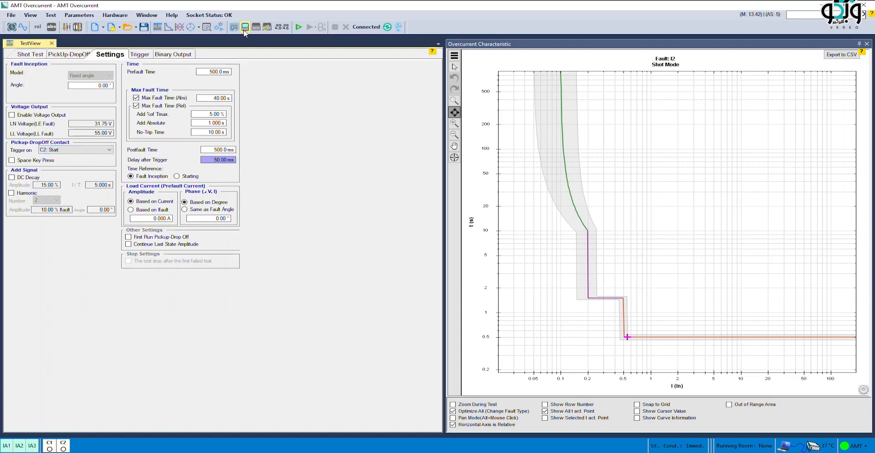
pyautogui.click(244, 27)
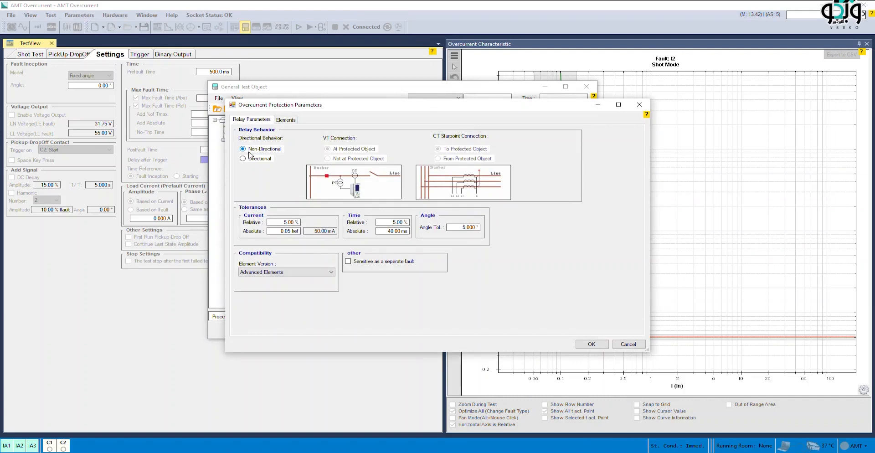
# Confirm all three negative-sequence elements show Active = Yes, then close with OK
pyautogui.click(285, 119)
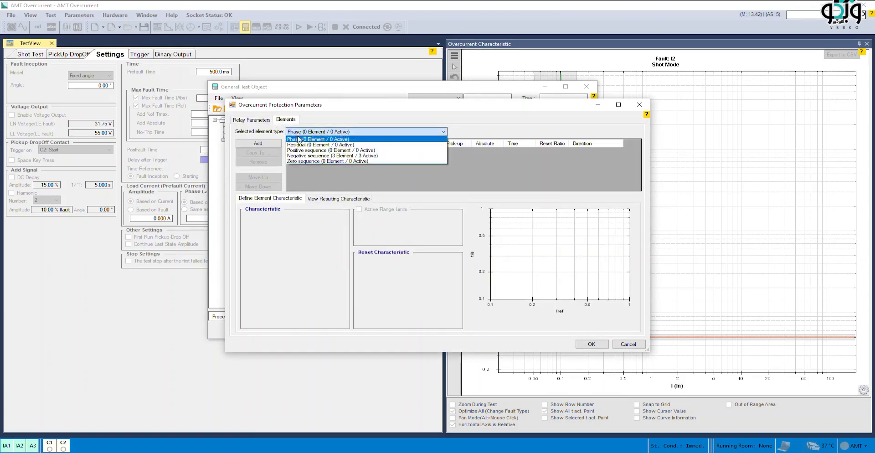
pyautogui.click(333, 155)
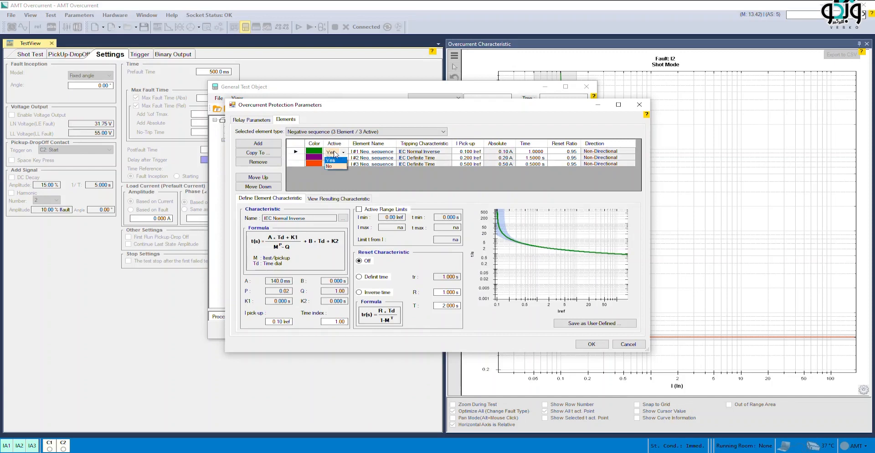
pyautogui.click(330, 159)
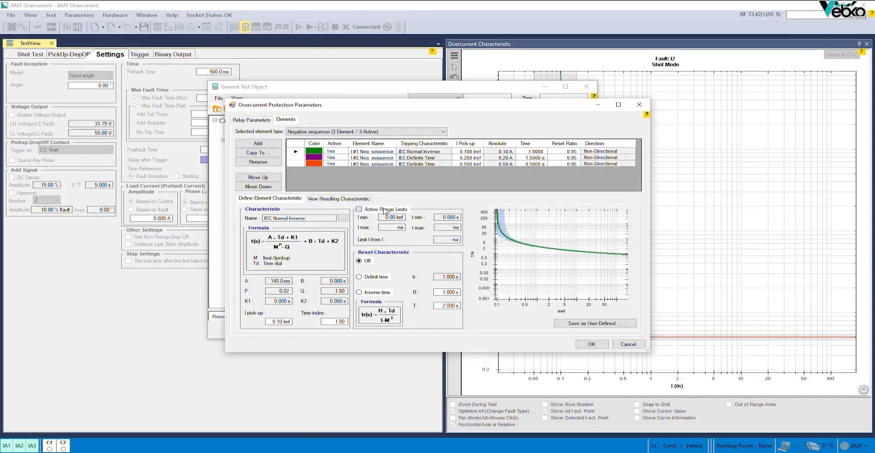
pyautogui.click(359, 210)
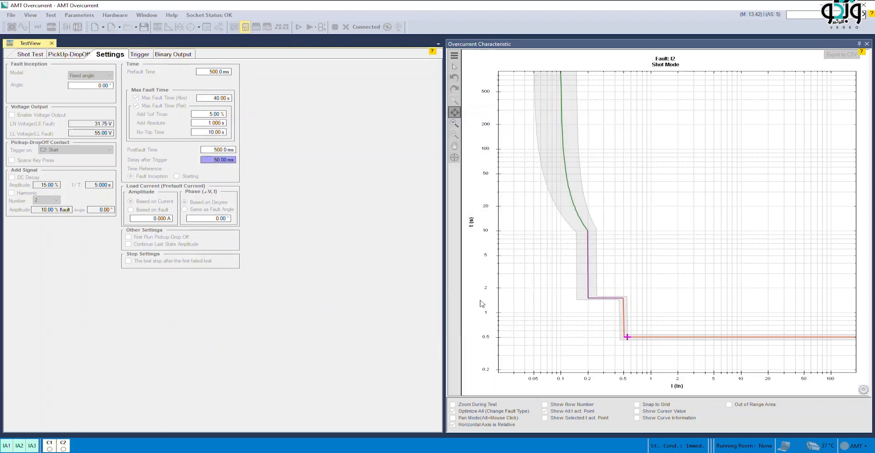
# Add and run a 110.0 mA pickup/drop-off point, passing at 114 mA pickup, 106 mA drop-off
pyautogui.click(70, 54)
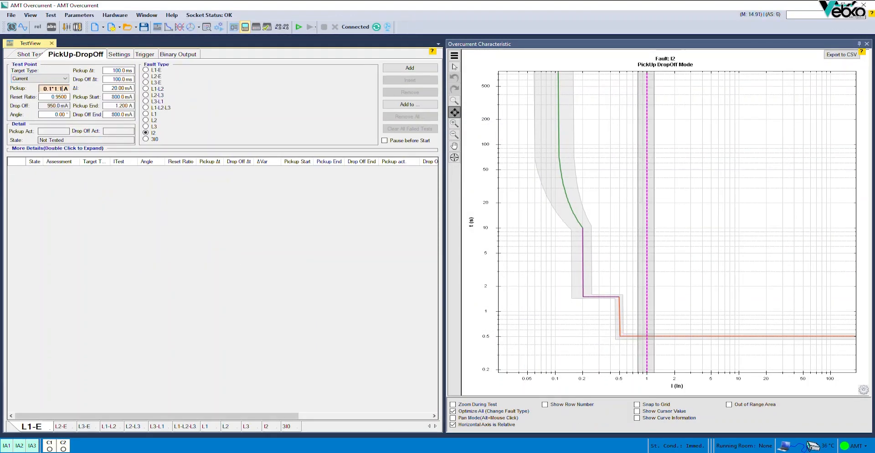
pyautogui.write('110.0 mA')
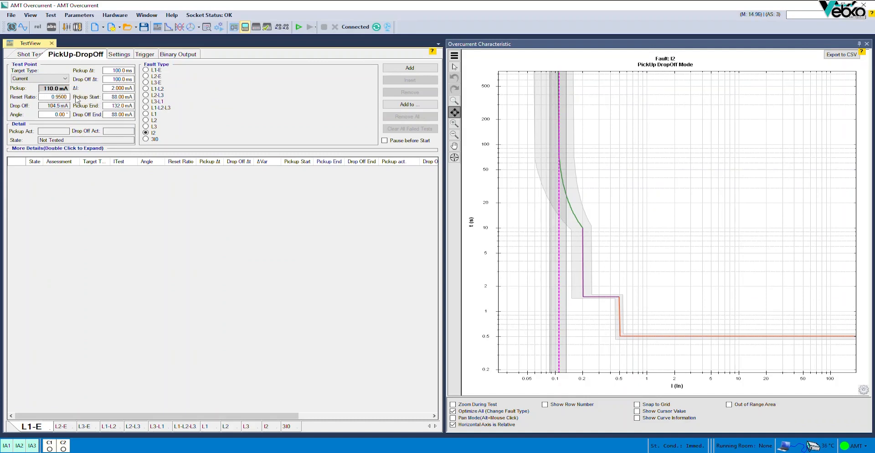
pyautogui.click(409, 67)
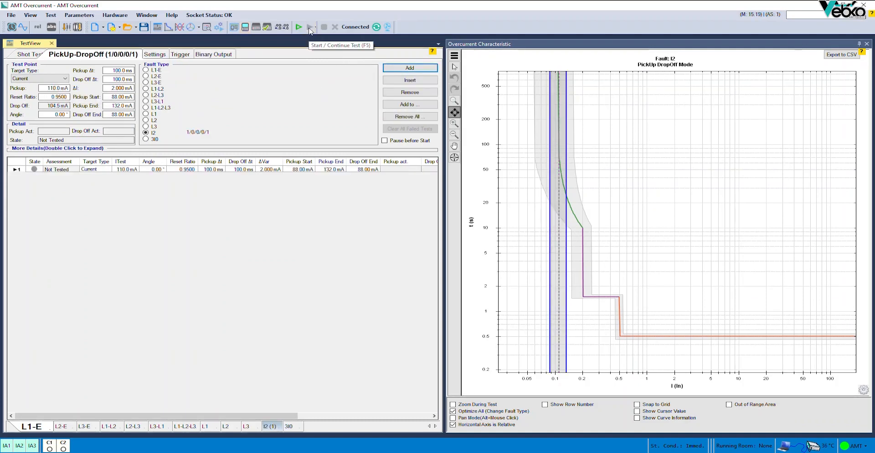
pyautogui.click(299, 27)
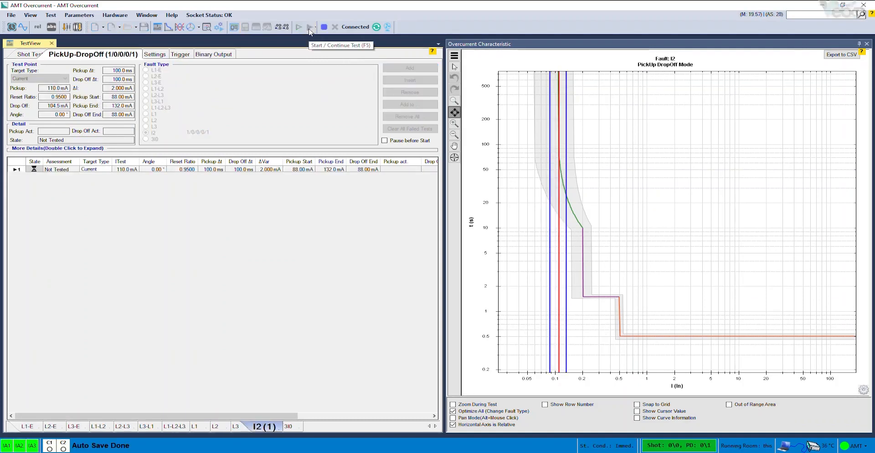
pyautogui.click(299, 27)
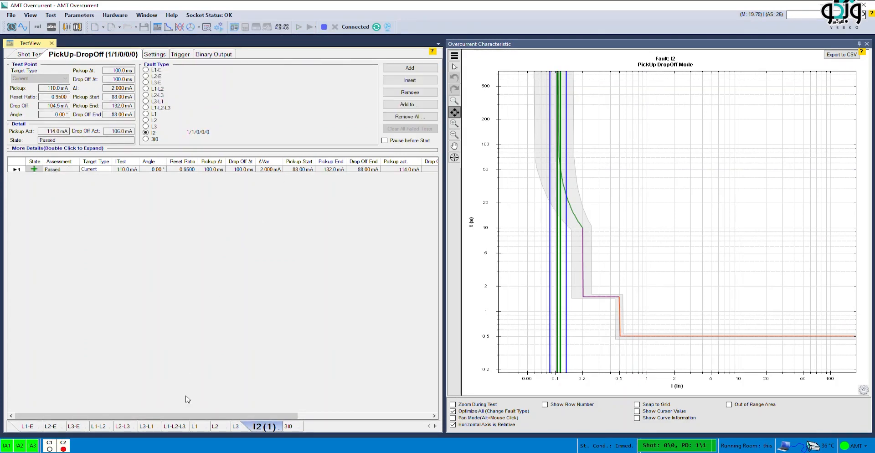